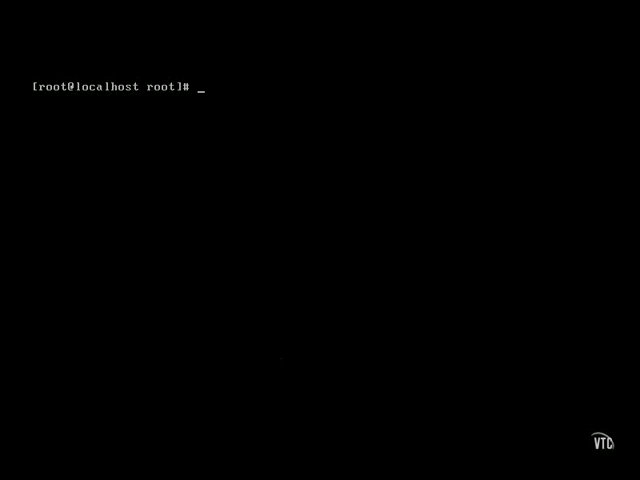
- Display /boot/grub/grub.conf with more, showing the Red Hat Linux 2.4.18-3 boot entry
type("more")
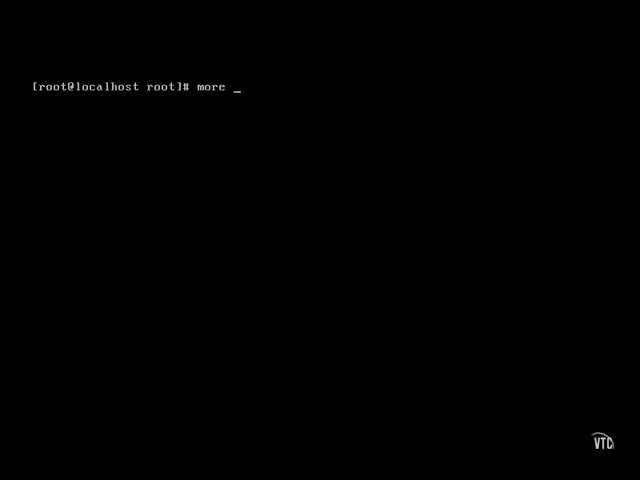
type("/boot/")
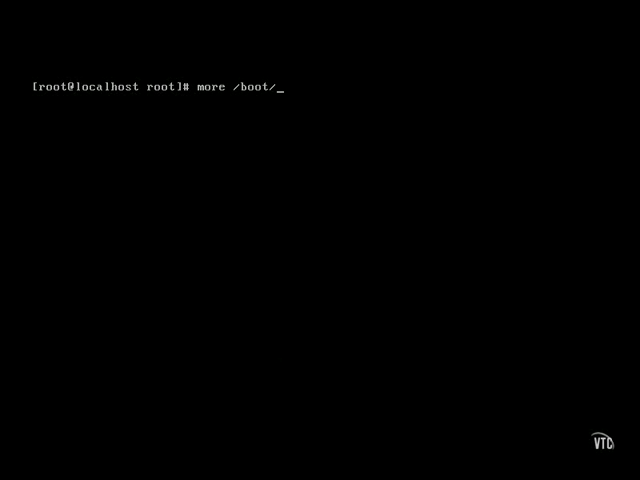
type("grub/")
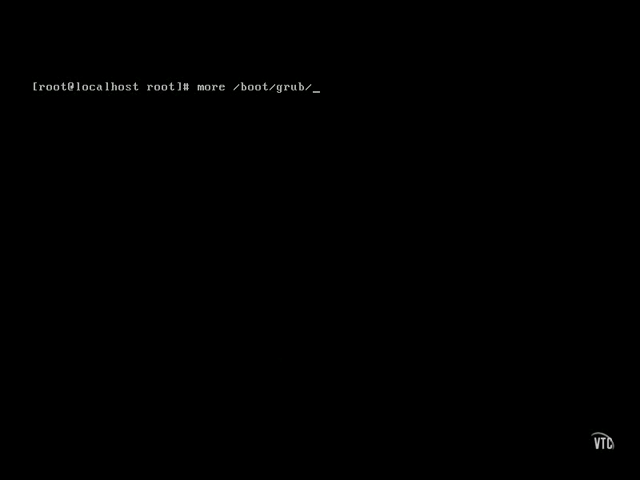
type("grub.conf")
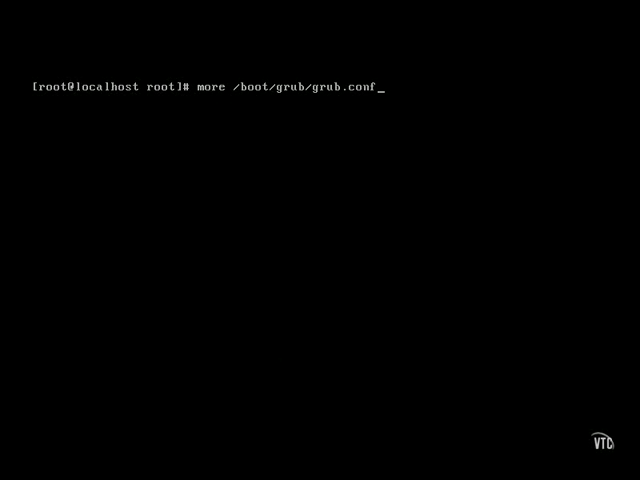
key("Return")
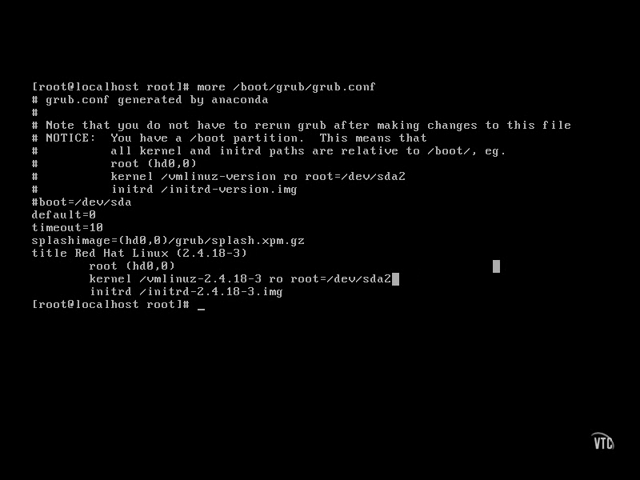
mouse_move(120, 190)
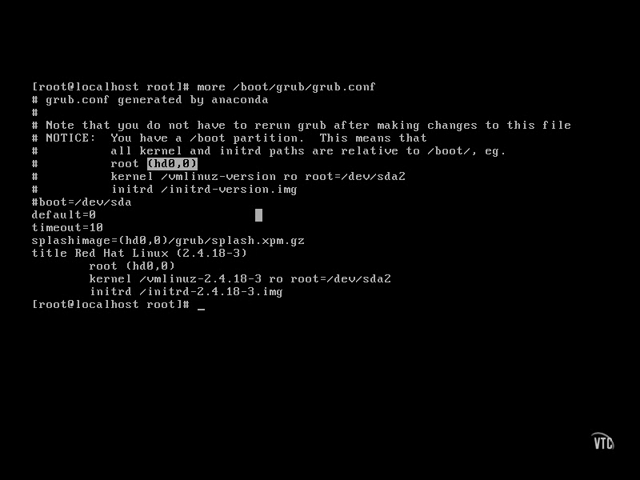
- Run grub-install --root-directory=/boot /dev/hda, which reports no corresponding BIOS drive
type("grub-in")
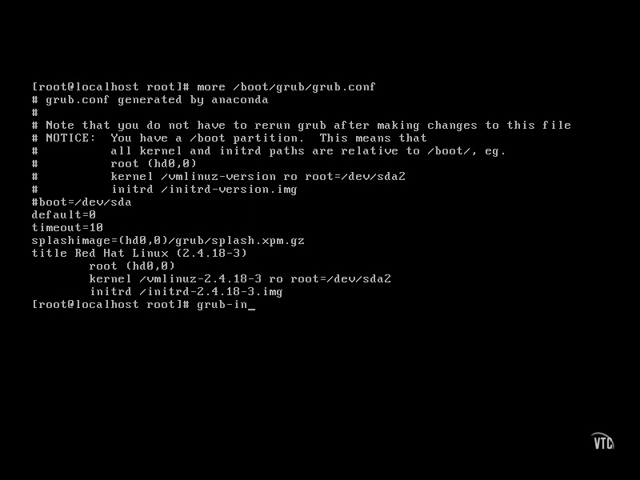
type("stall")
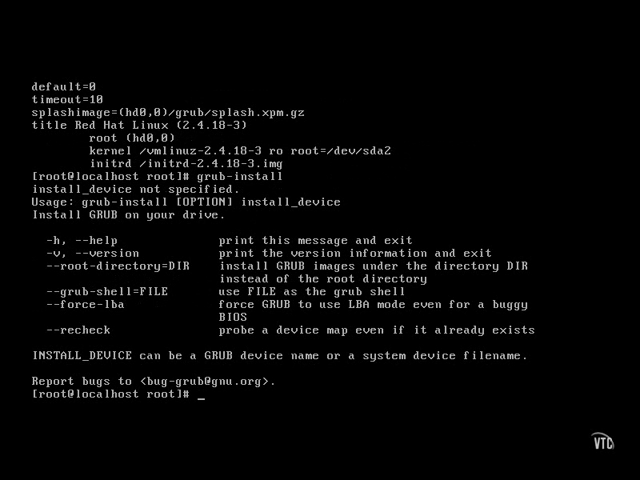
type("grub-install -")
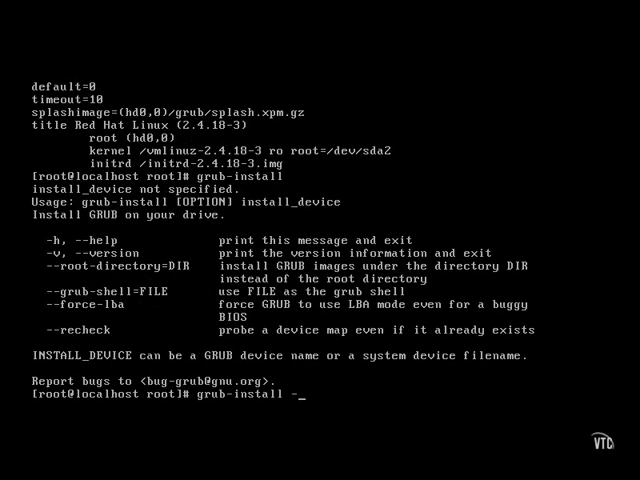
type("-root")
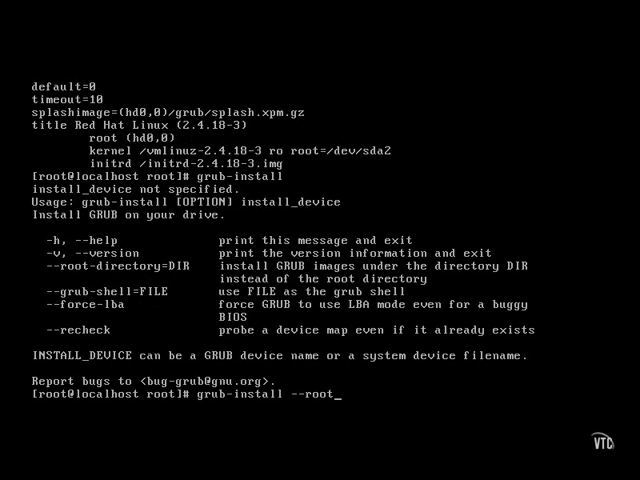
type("direcot")
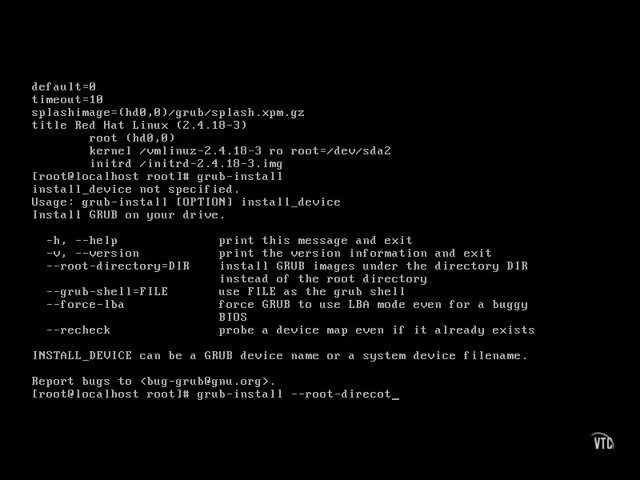
type("ry")
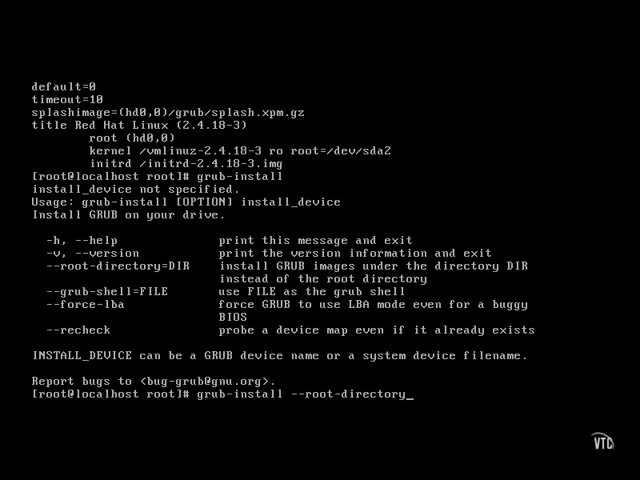
type("/")
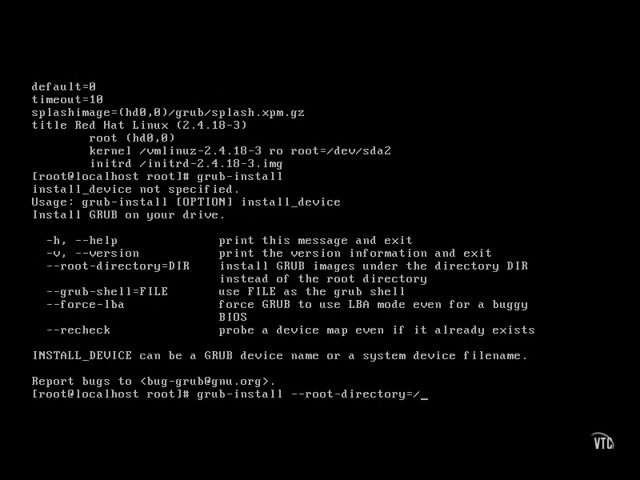
type("boot /")
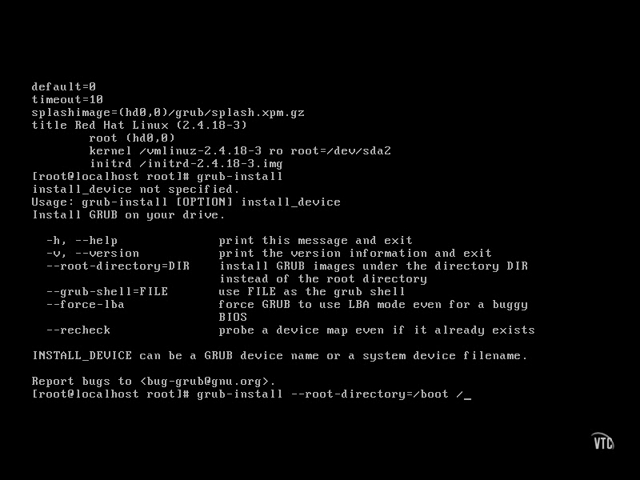
type("dev")
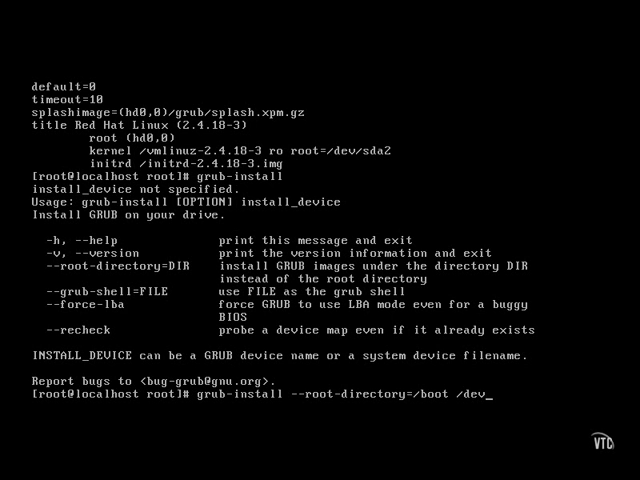
type("hda")
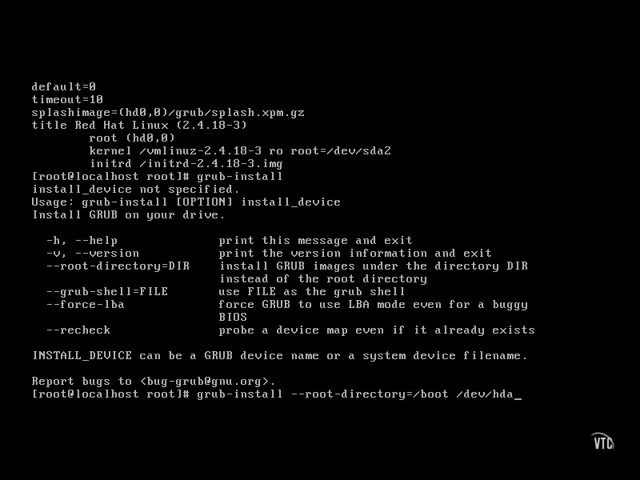
key("Return")
type("grub")
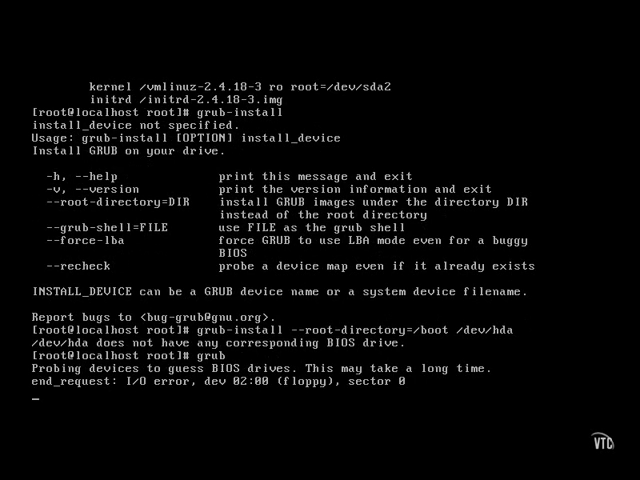
- List the available GRUB shell commands and begin typing setup (hd0, before returning to bash
key("Return")
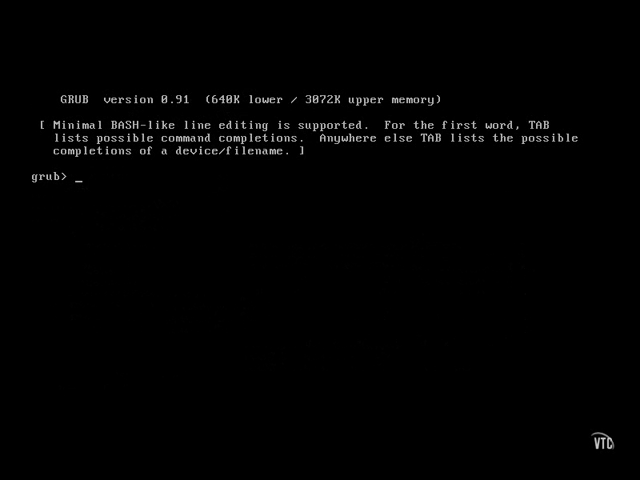
key("tab")
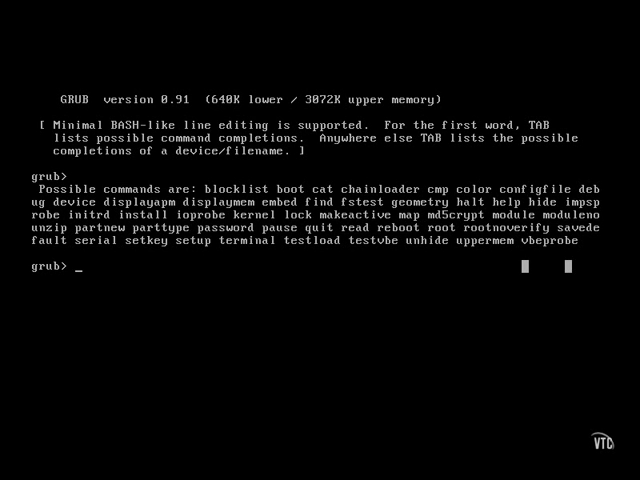
type("setup (")
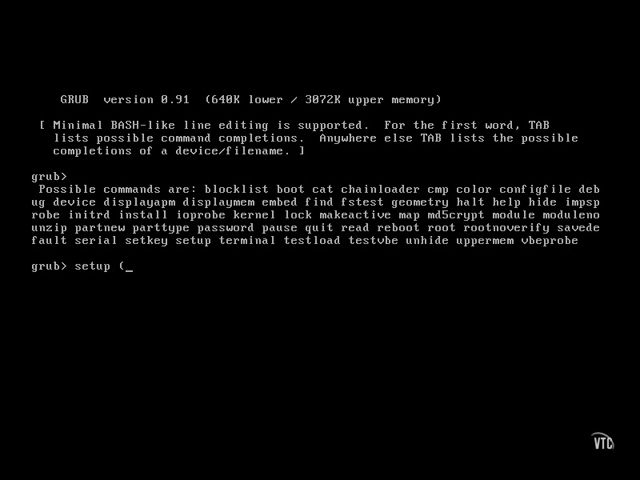
type("hd0,")
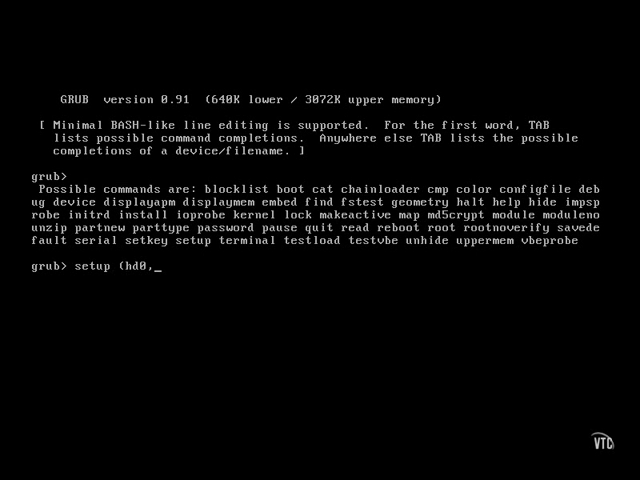
key("Tab")
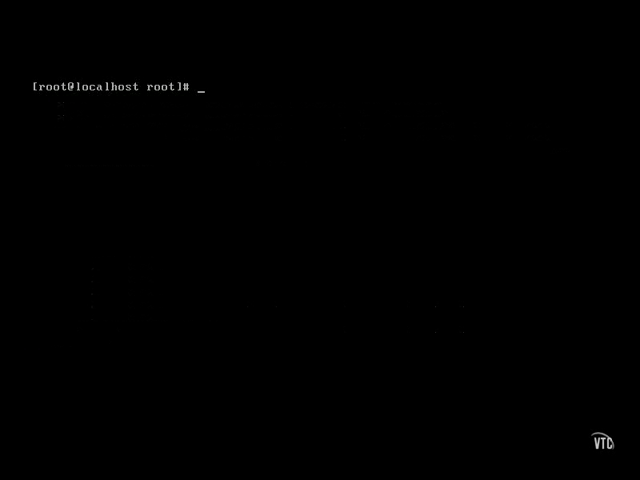
- Page through dmesg | more four screens, reaching the sda partition and EXT3 mount messages
type("dmes")
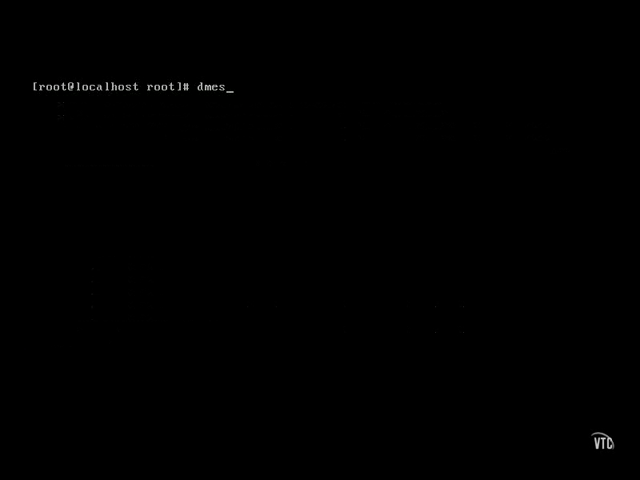
type("g")
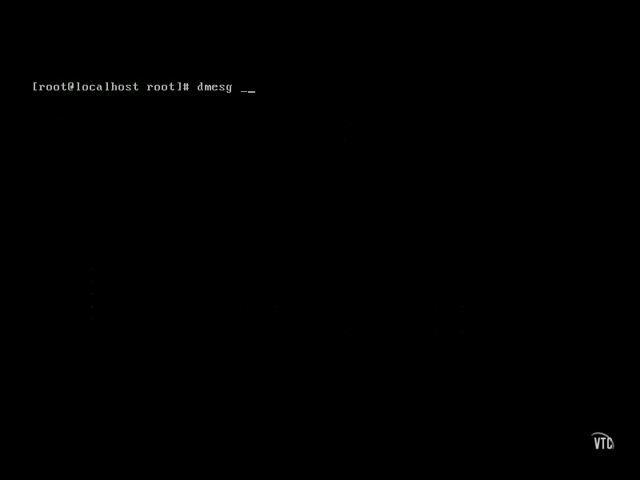
type("| mo")
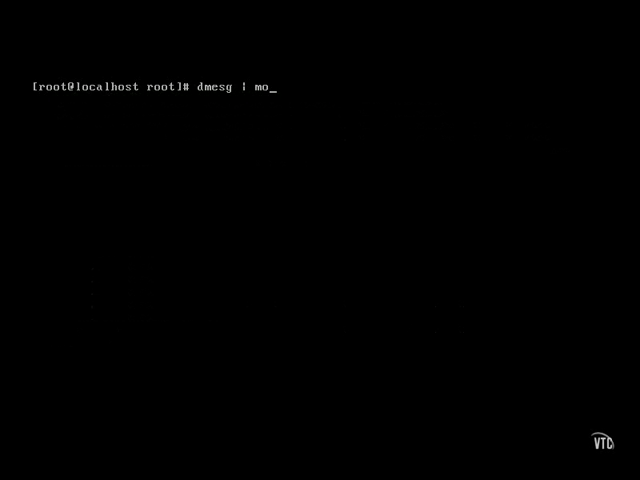
key("Return")
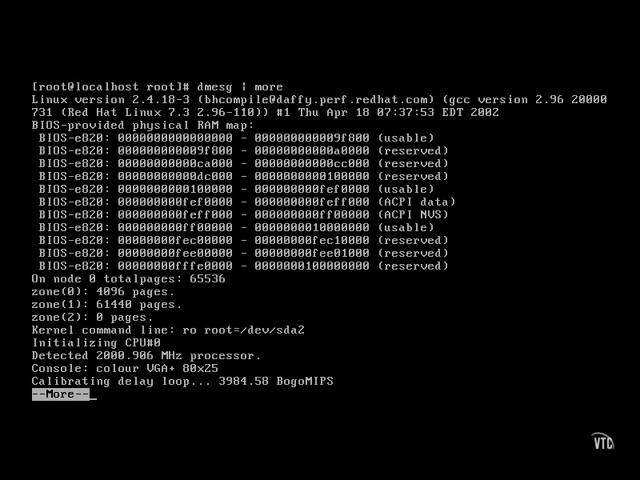
key("space")
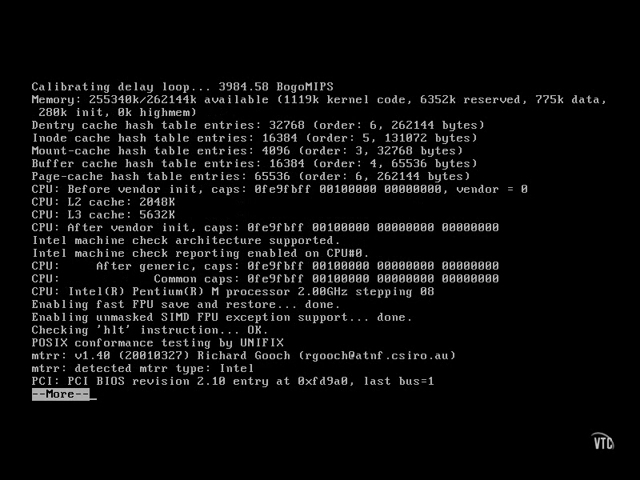
key("space")
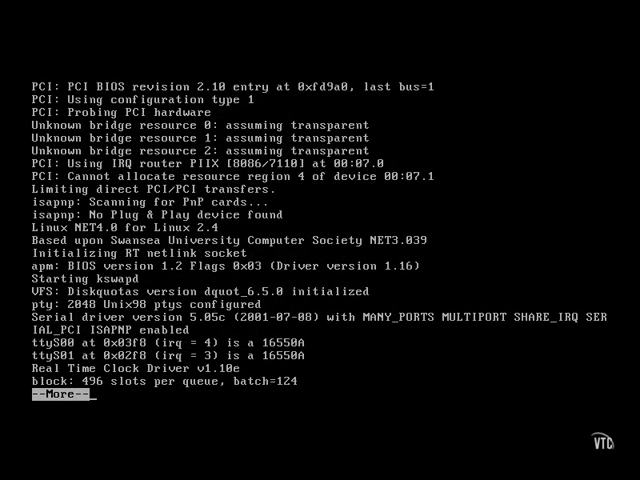
key("space")
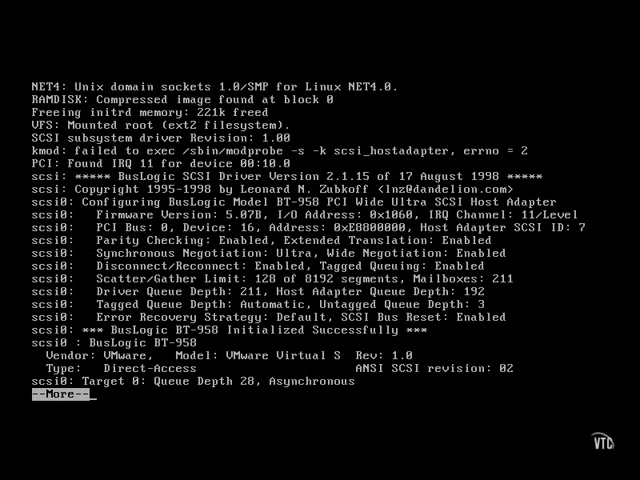
key("space")
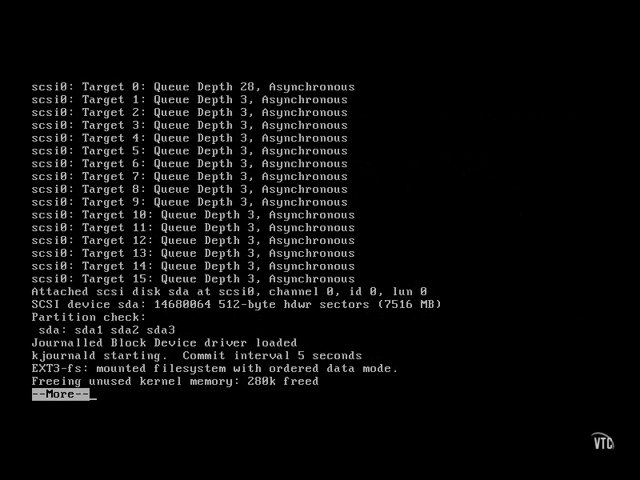